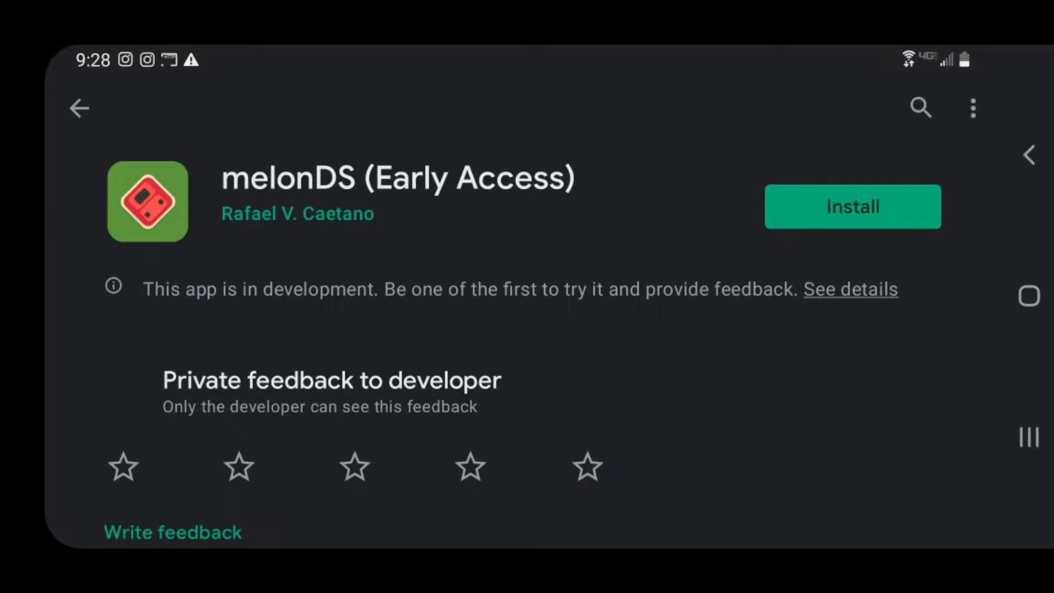
Step: Install melonDS (Early Access) from Google Play and launch it
left_click(852, 206)
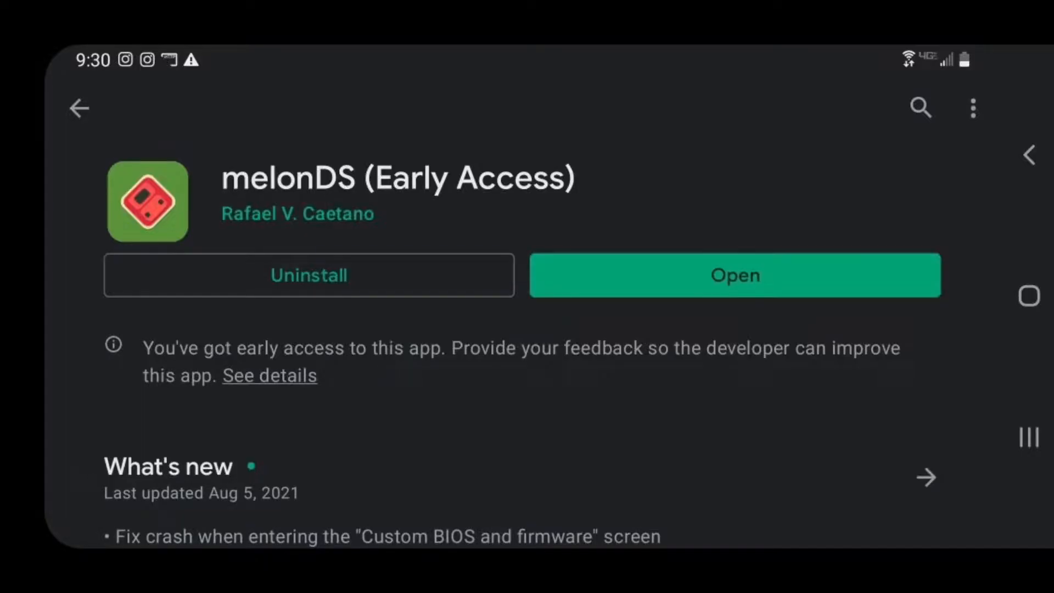
left_click(735, 274)
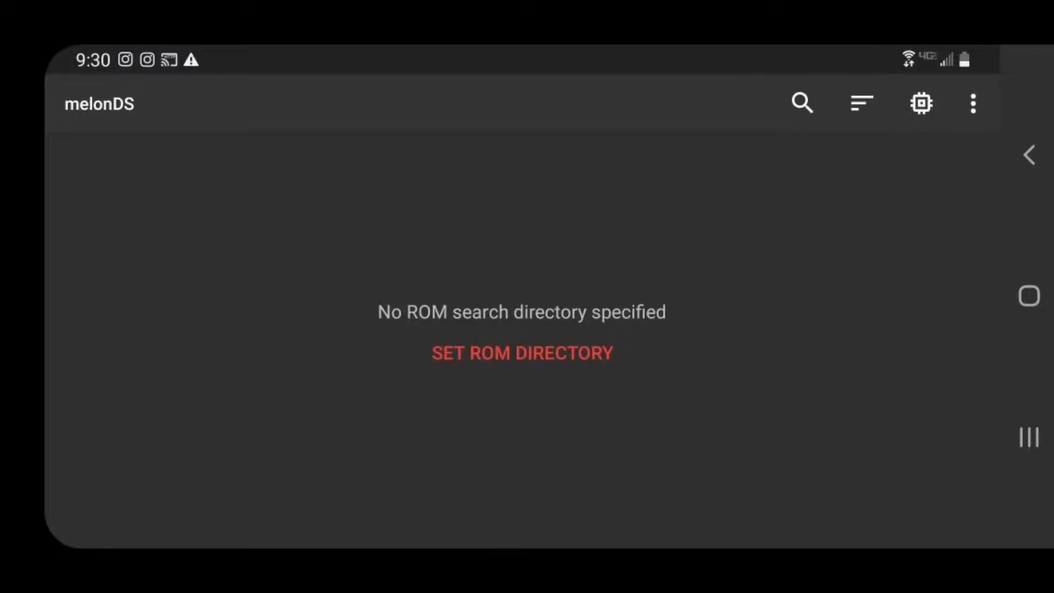
Step: Choose the DS Games folder as the ROM directory and allow melonDS access to it
left_click(523, 353)
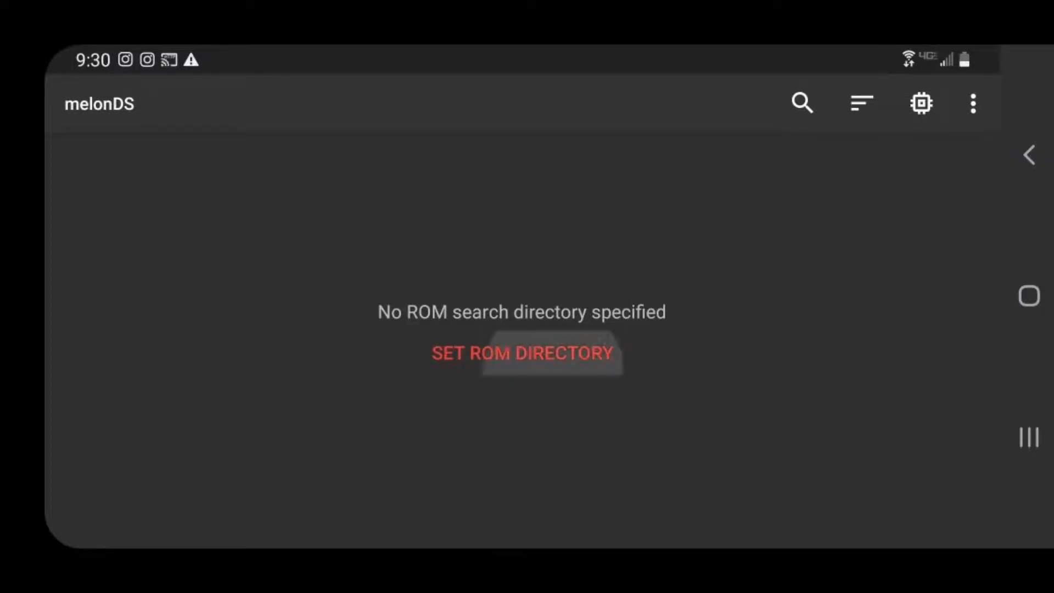
left_click(521, 352)
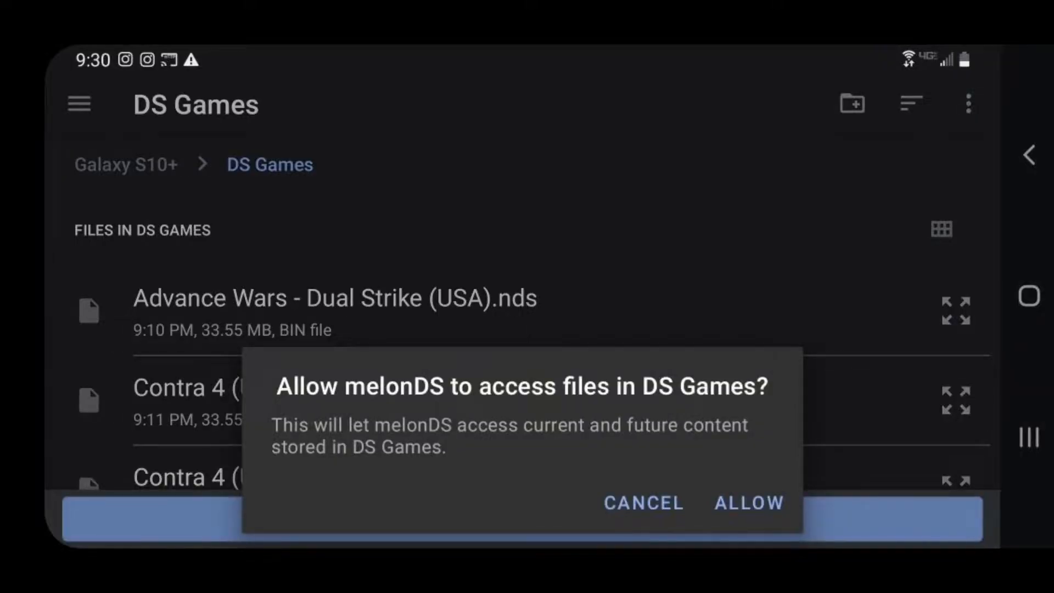
left_click(748, 502)
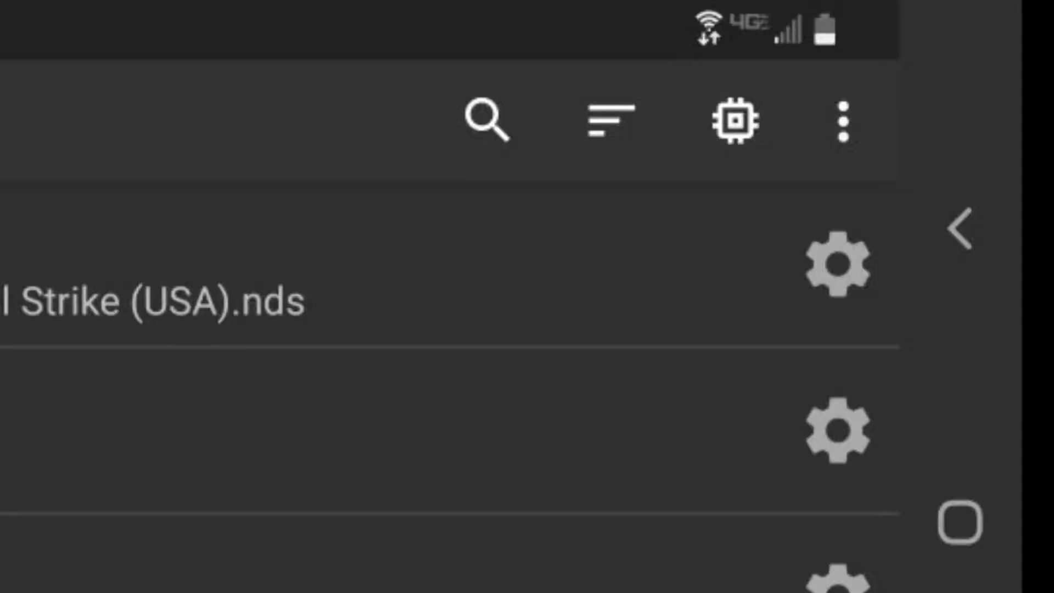
Step: Bring up the overflow menu of app options above the DS Games ROM list
left_click(843, 122)
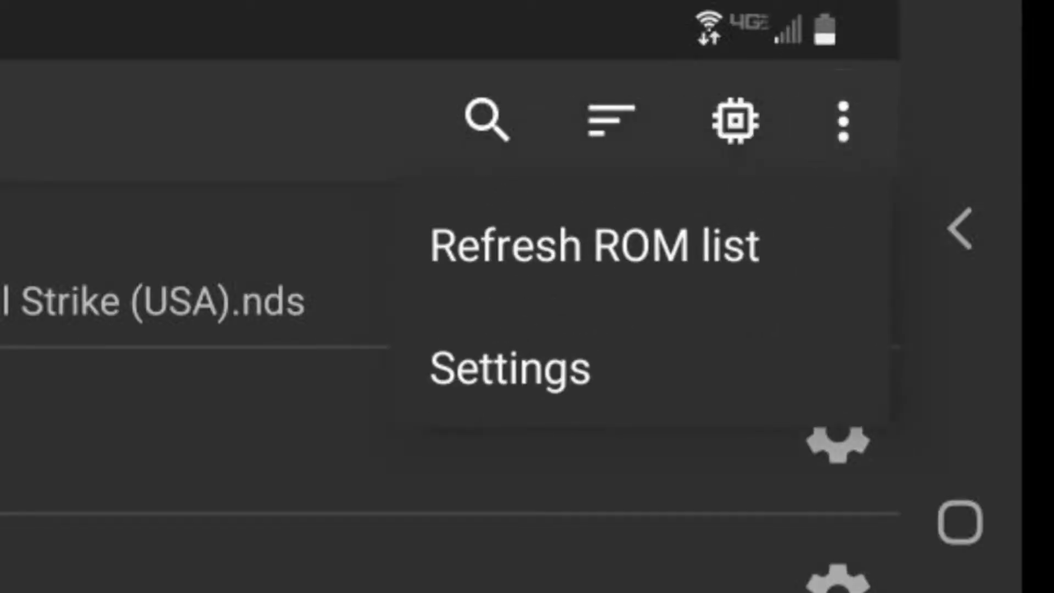
Step: Enter Settings and browse down to the Video section, leaving defaults unchanged
left_click(510, 369)
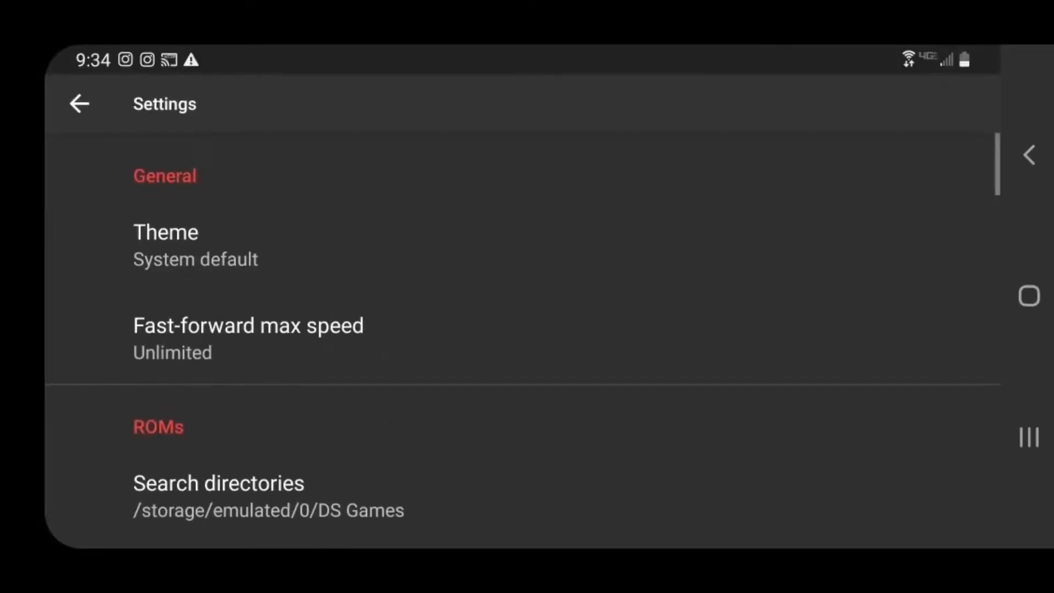
scroll("down", 3)
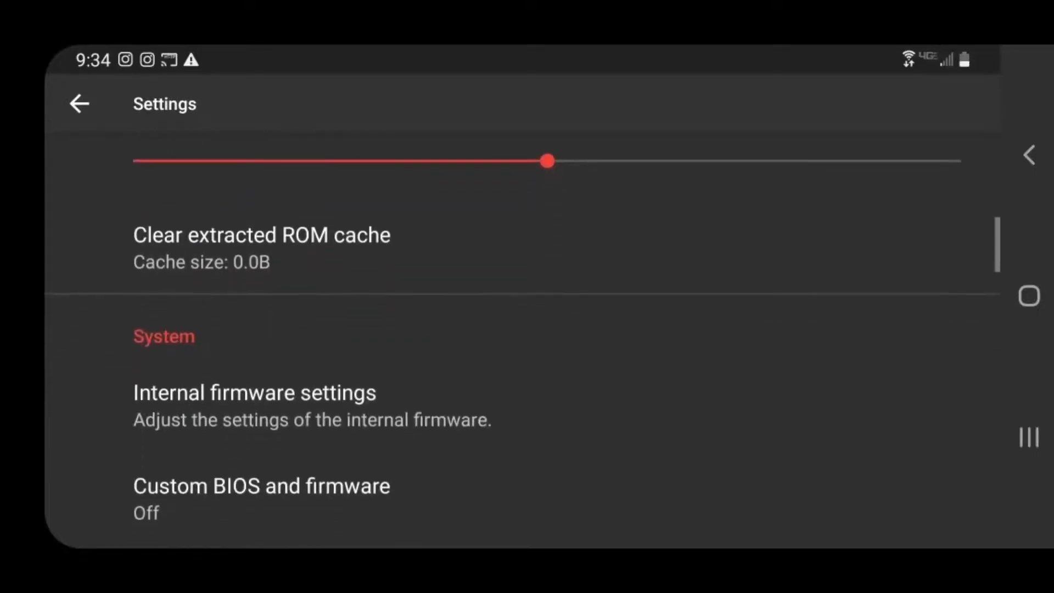
scroll("up", 3)
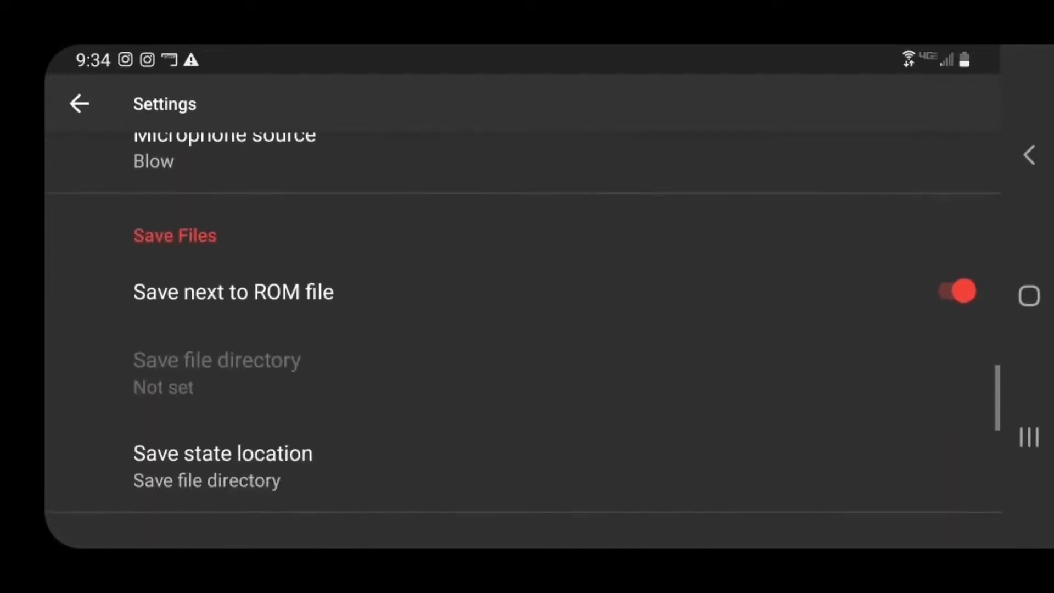
scroll("down", 3)
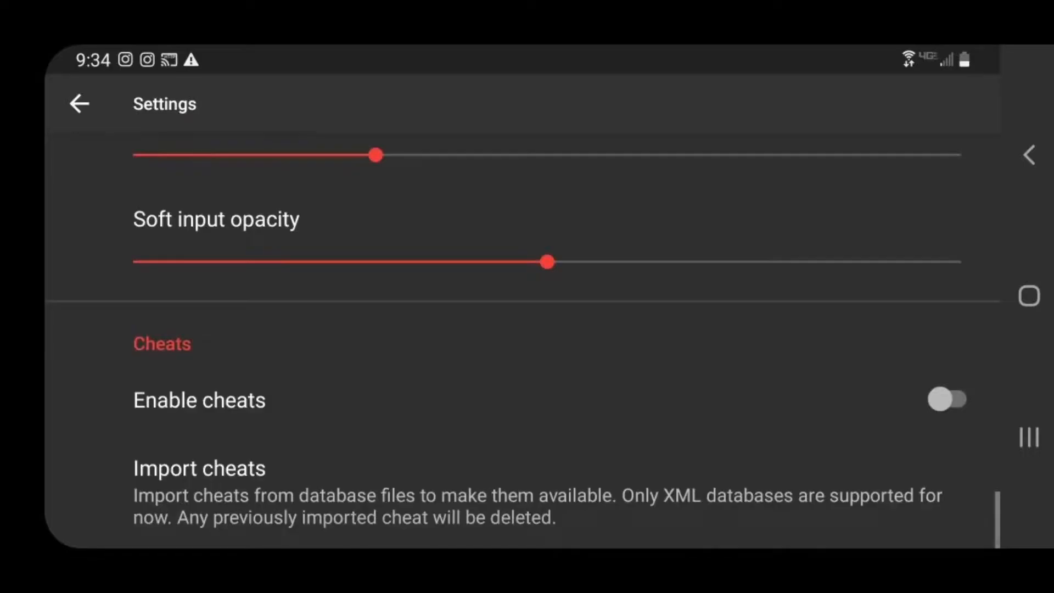
scroll("up", 3)
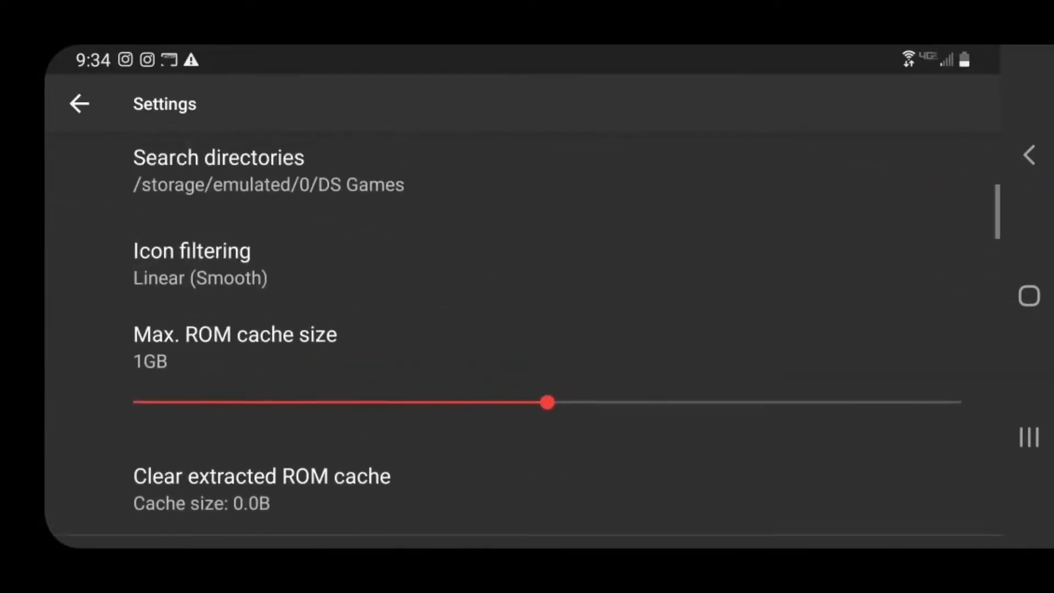
scroll("up", 3)
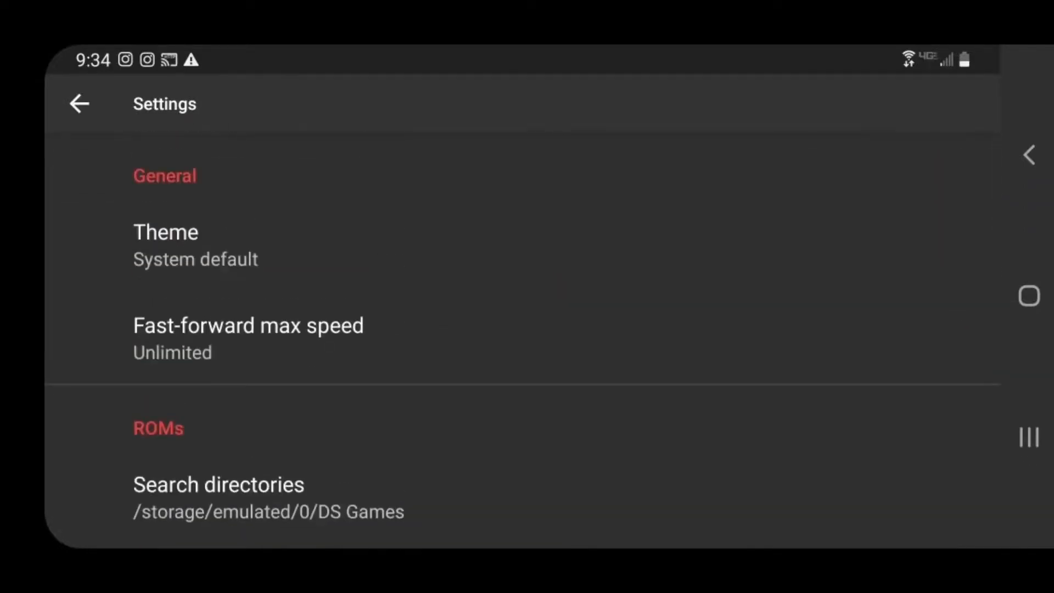
scroll("down", 3)
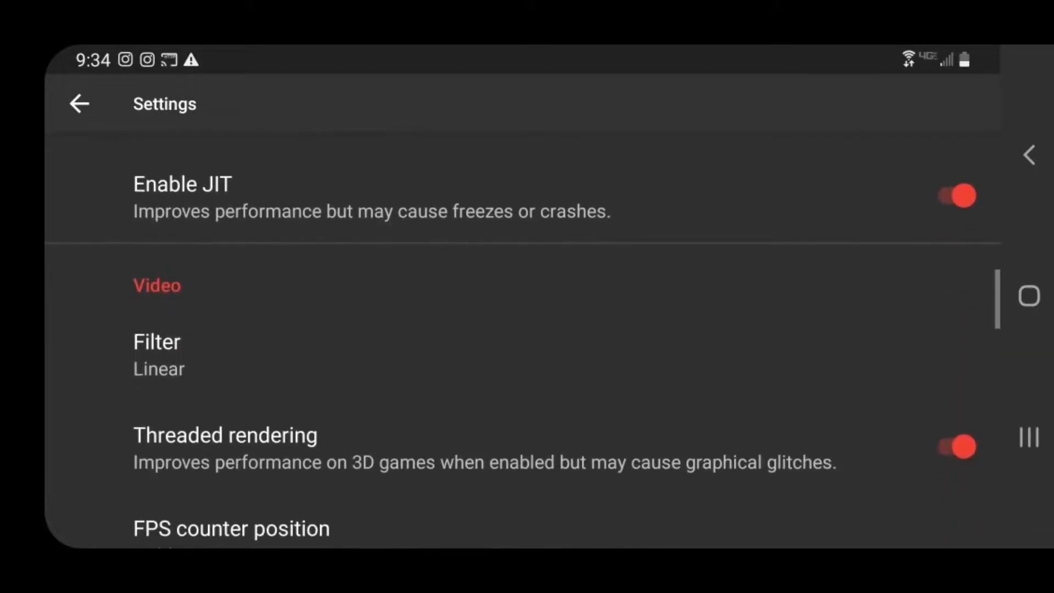
Step: Set the FPS counter position to Top left and return to the DS Games list
scroll("down", 3)
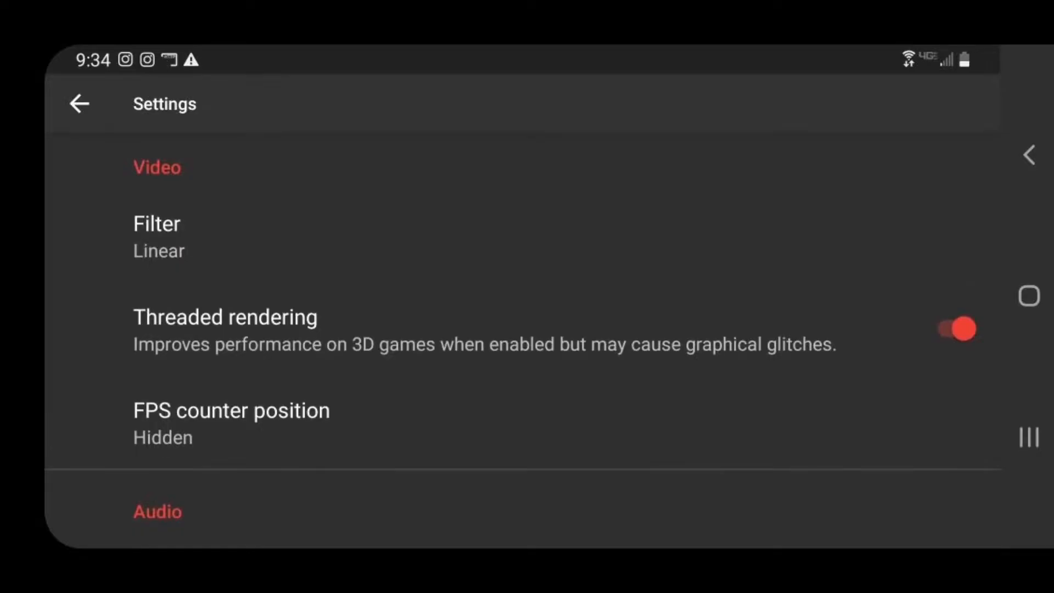
left_click(230, 410)
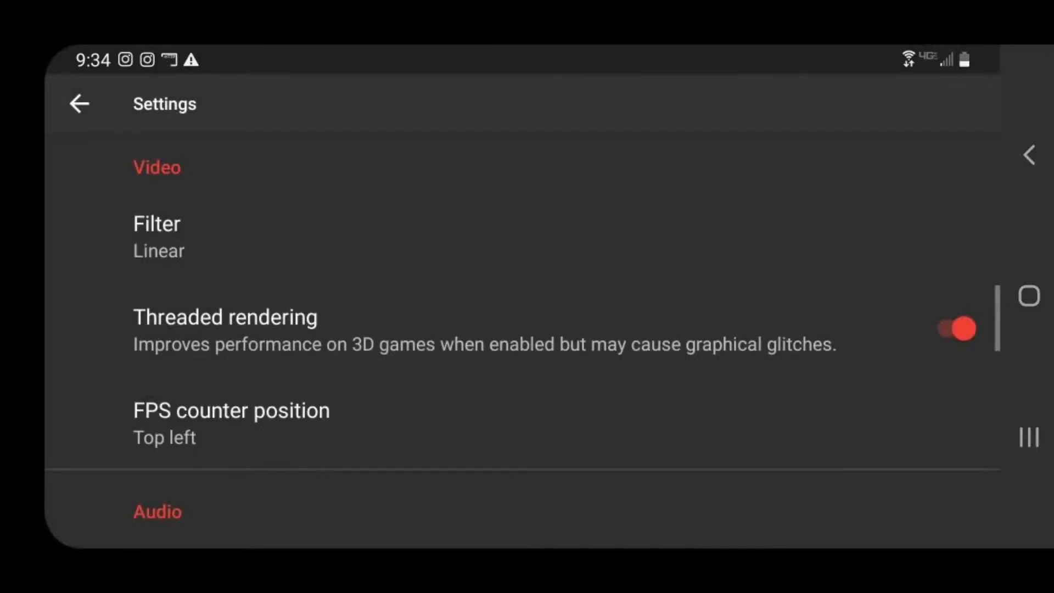
left_click(79, 103)
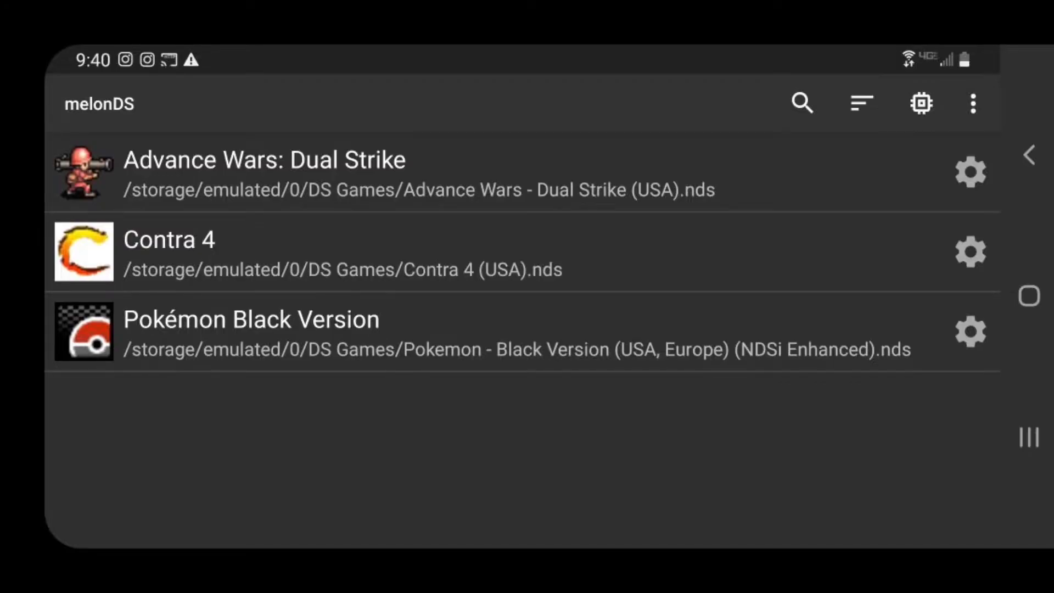
left_click(250, 319)
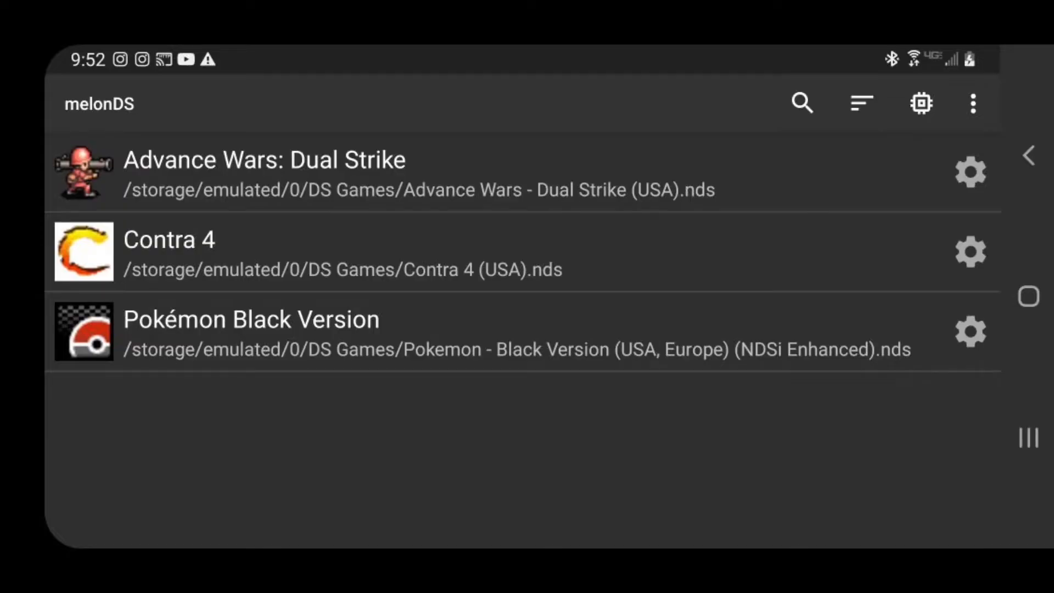
Step: Reach Key mapping under Input settings and assign controller buttons to DS A and B
left_click(971, 103)
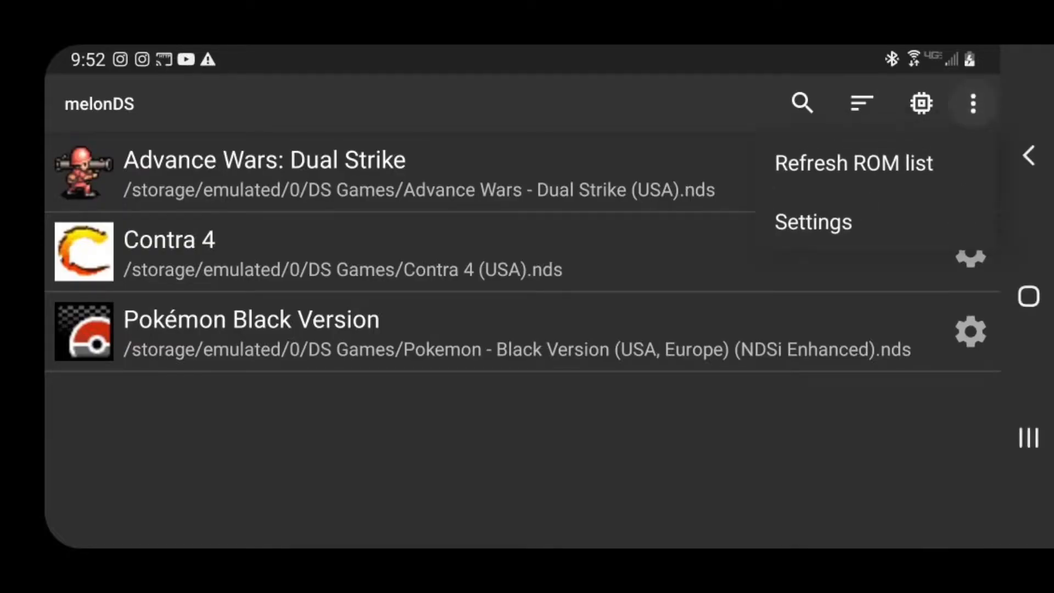
left_click(812, 221)
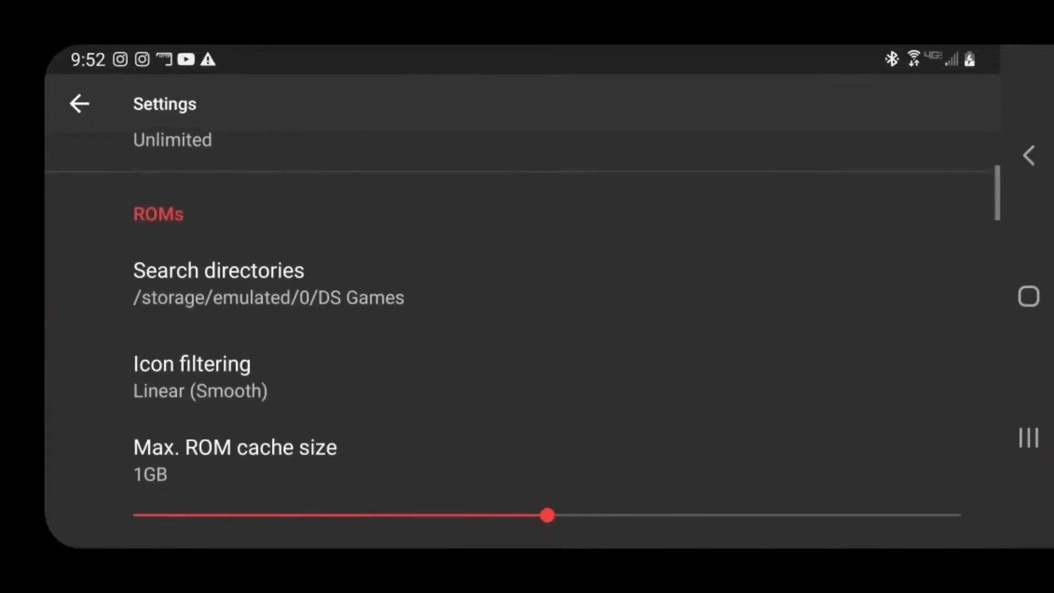
scroll("down", 3)
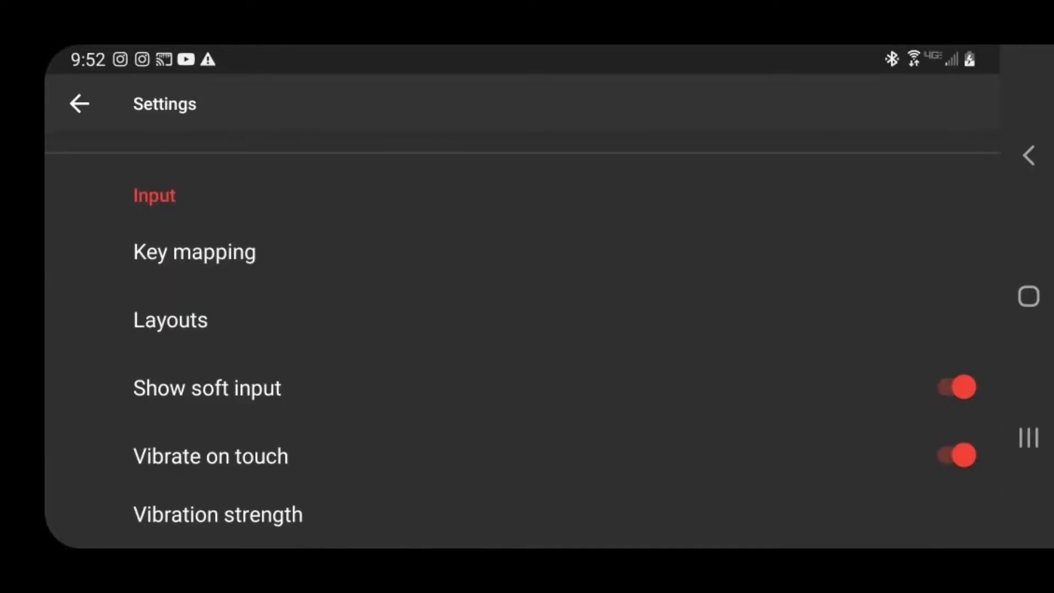
left_click(195, 252)
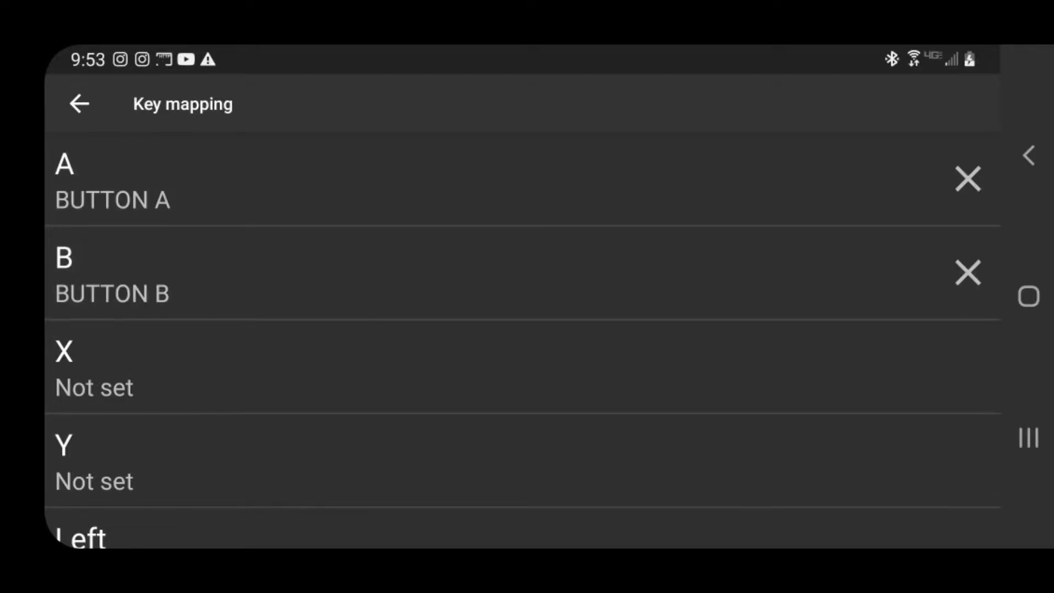
Step: Assign controller buttons to DS X and Y, then return to the game list
left_click(471, 370)
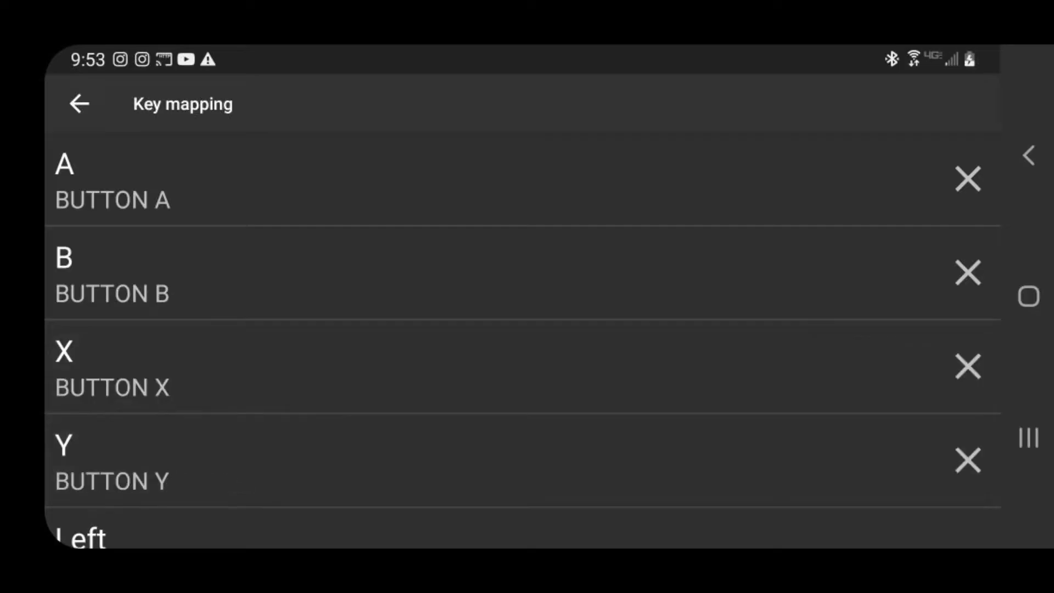
scroll("down", 3)
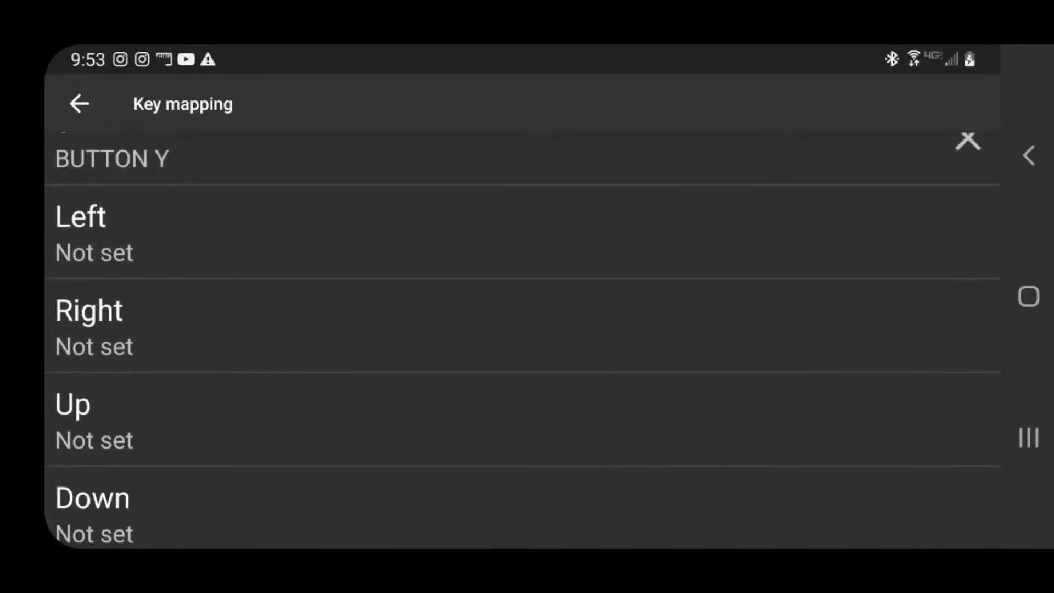
scroll("down", 3)
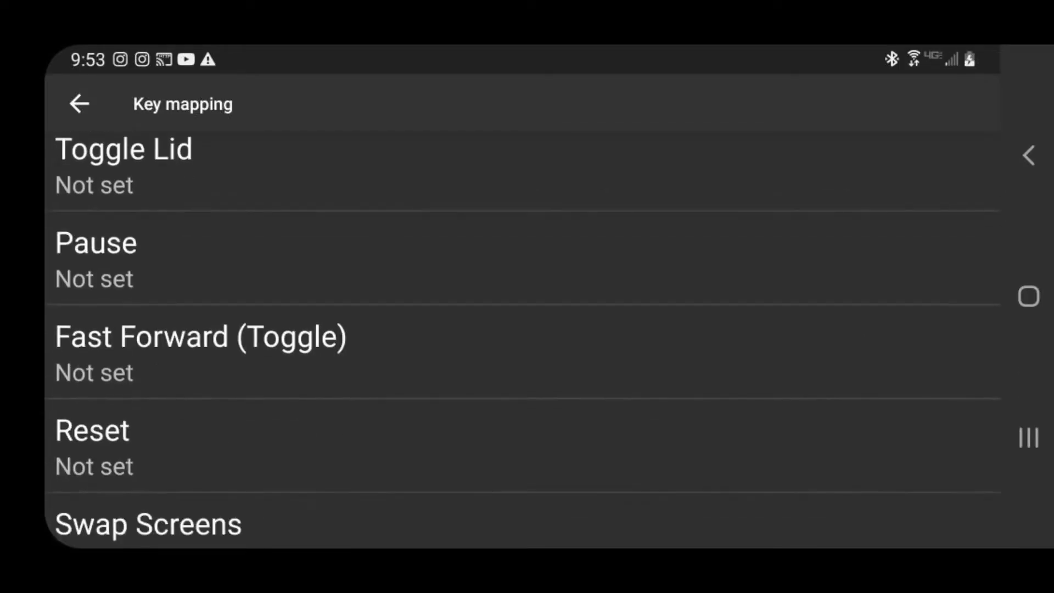
scroll("down", 3)
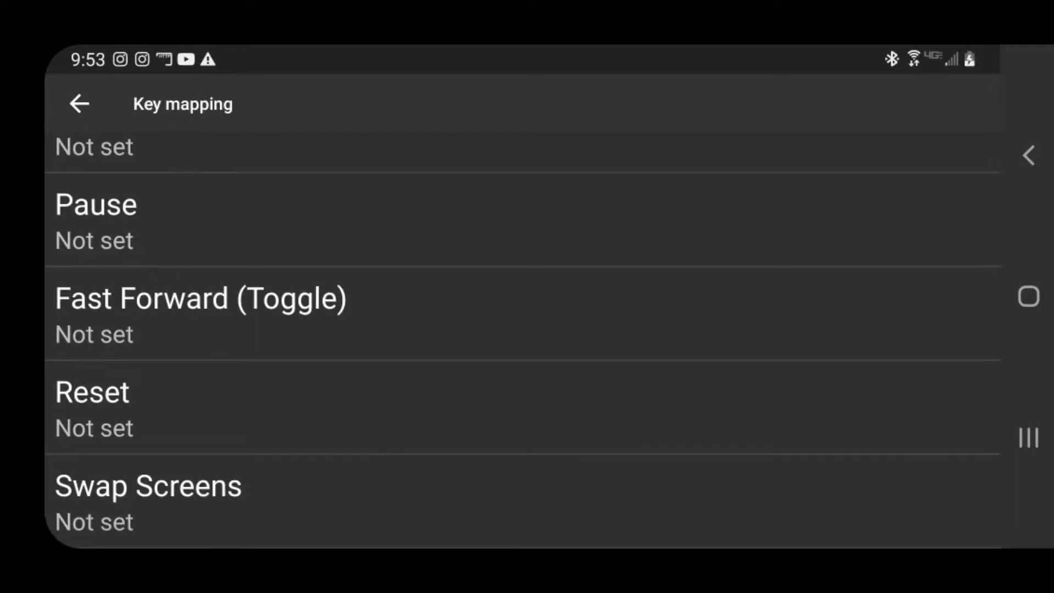
left_click(79, 104)
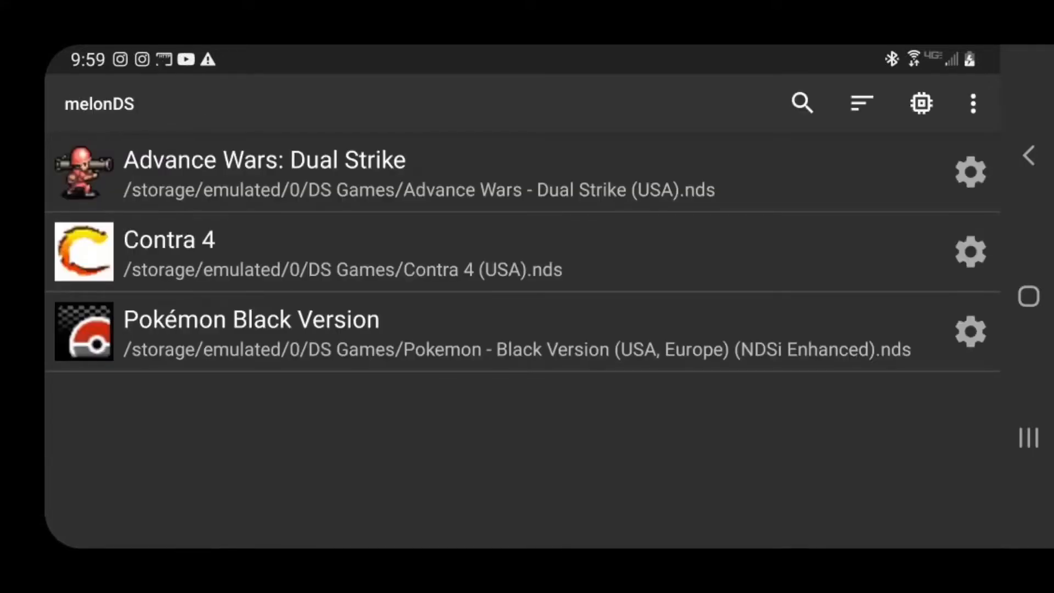